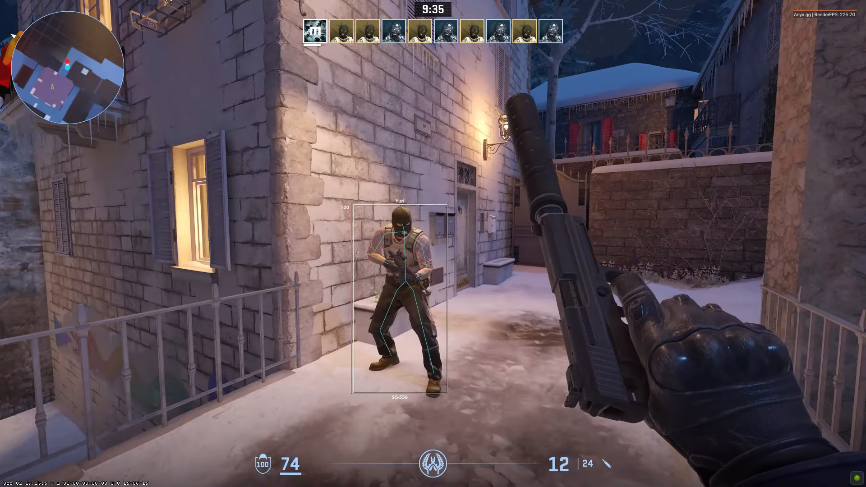
# Enable the Triggerbot under Legit and set its Shoot Delay slider near minimum.
pyautogui.press('insert')
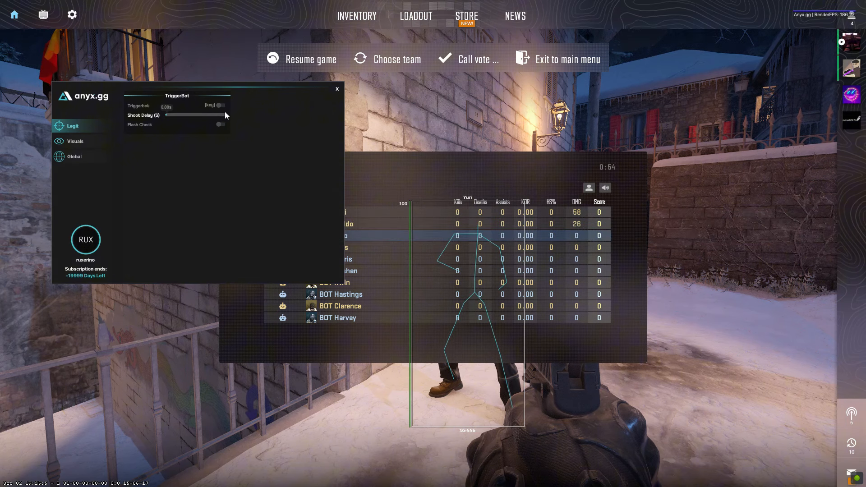
pyautogui.click(222, 106)
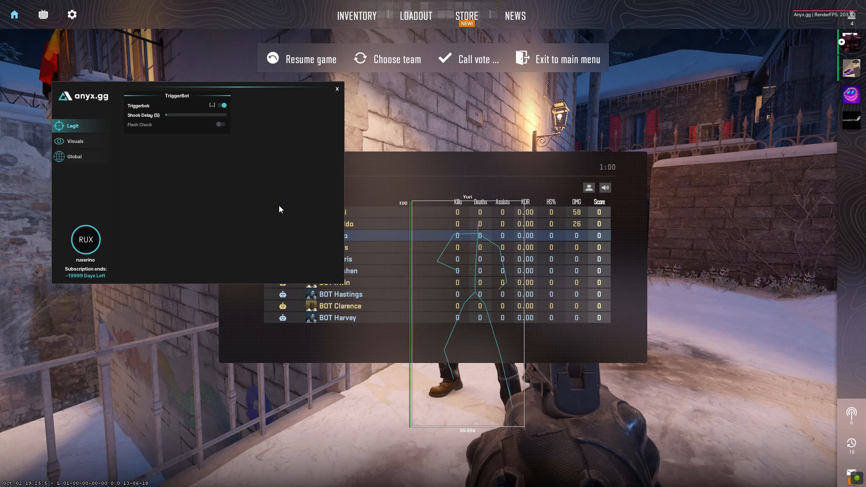
pyautogui.moveTo(168, 115); pyautogui.dragTo(193, 115)
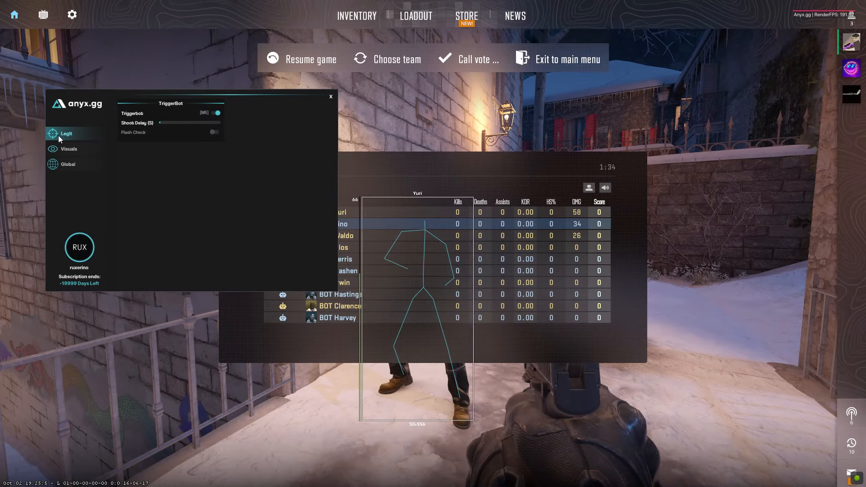
# In Visuals, enable the ESP preview and switch player boxes from Box to Cornered Box.
pyautogui.click(69, 149)
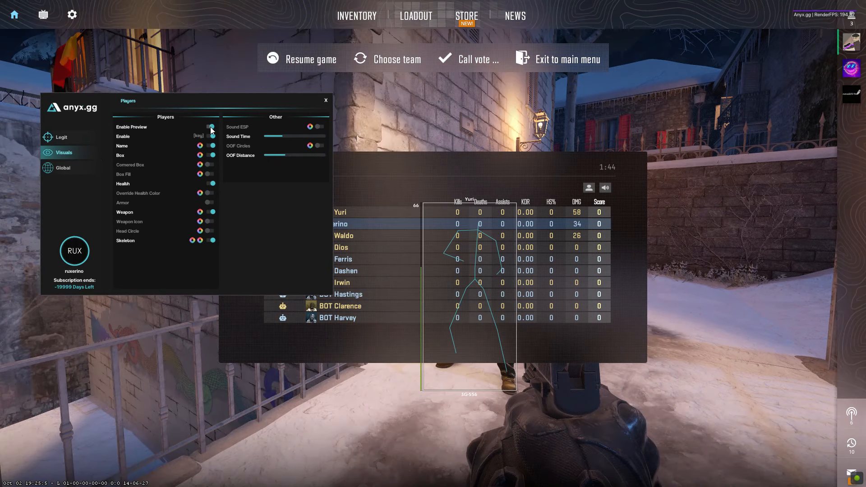
pyautogui.click(210, 137)
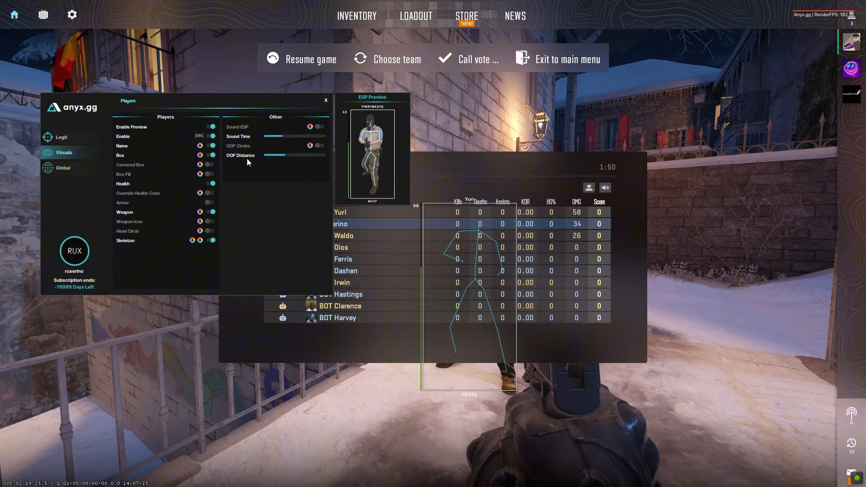
pyautogui.click(310, 59)
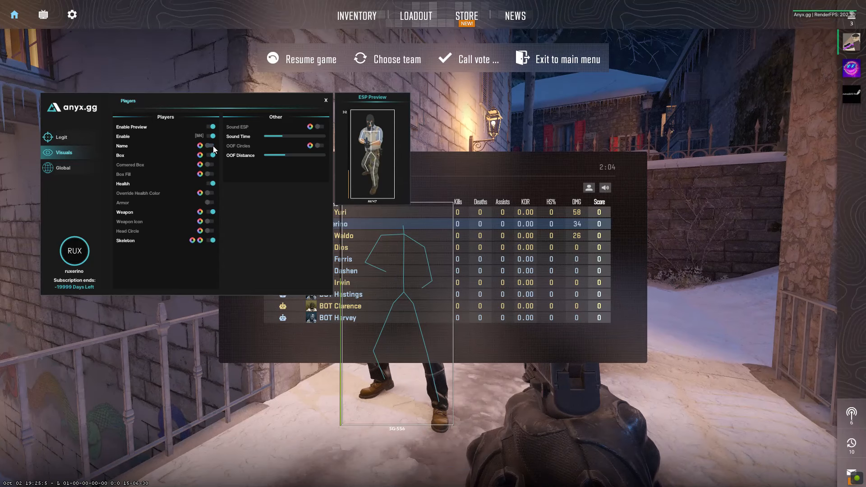
pyautogui.click(210, 145)
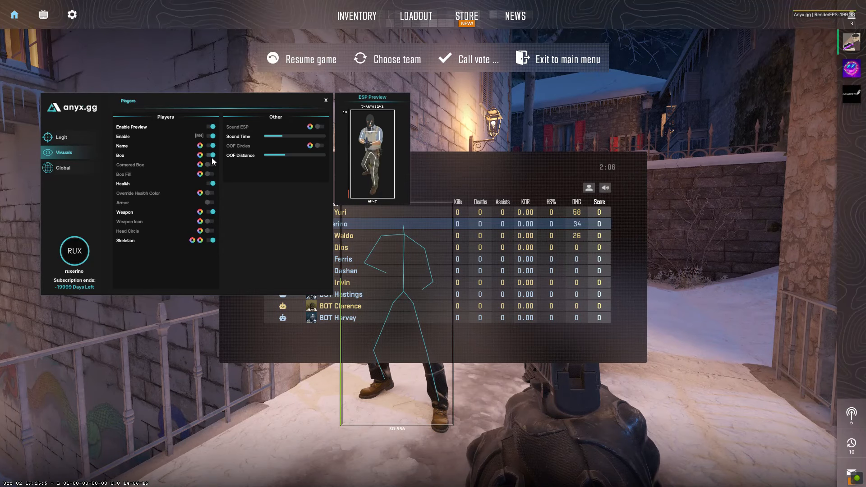
pyautogui.click(211, 155)
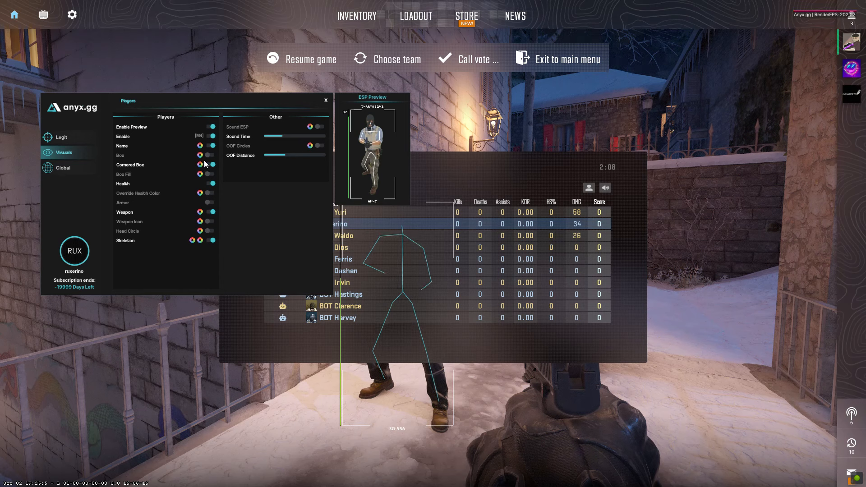
# Enable Box Fill, toggle Health, swap Weapon for Weapon Icon and enable Head Circle.
pyautogui.click(199, 165)
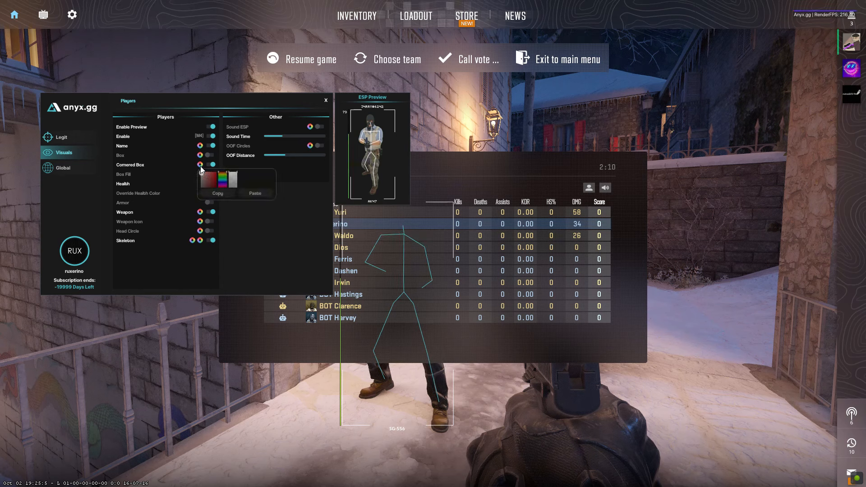
pyautogui.click(200, 164)
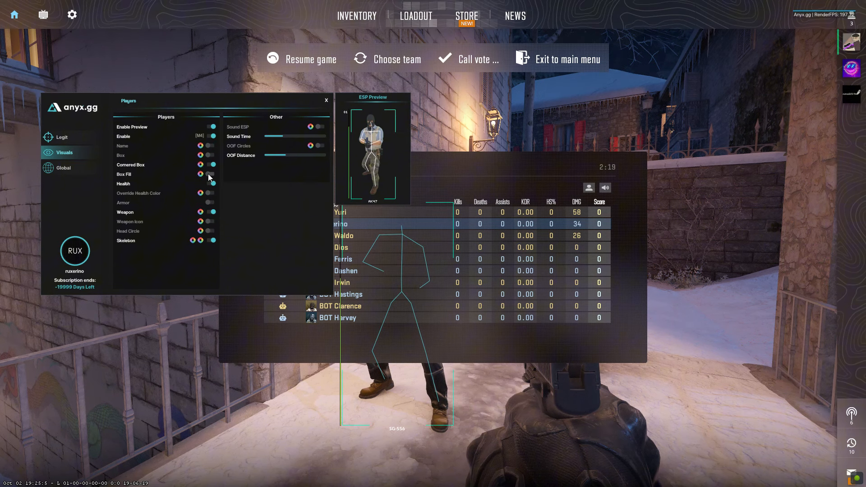
pyautogui.click(200, 174)
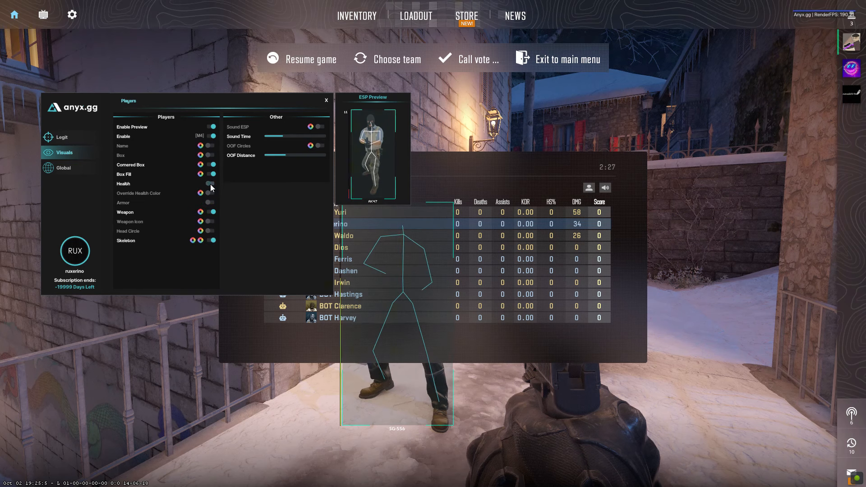
pyautogui.click(210, 183)
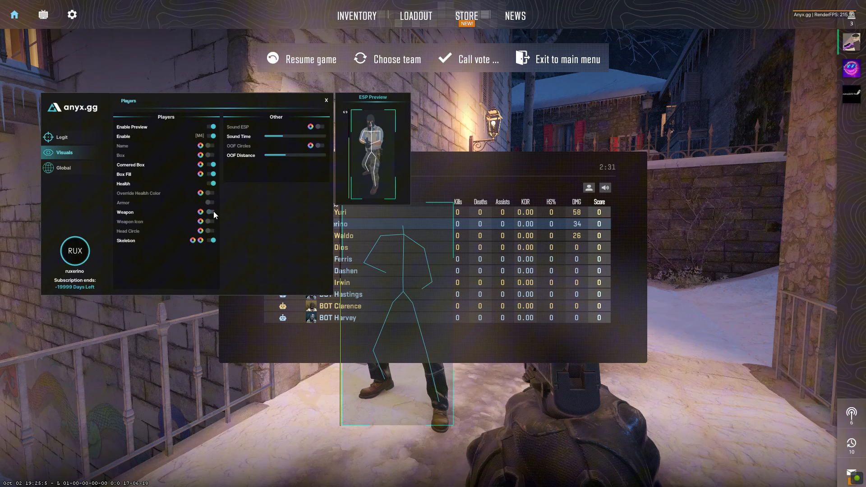
pyautogui.click(213, 231)
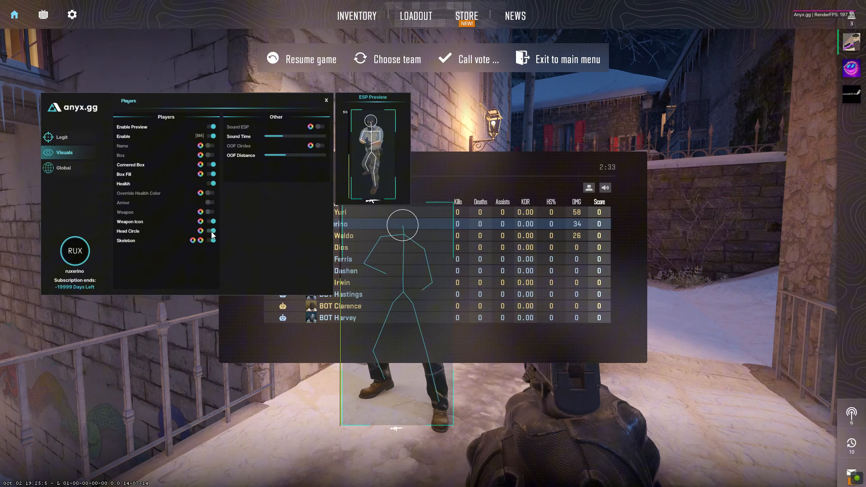
pyautogui.click(212, 231)
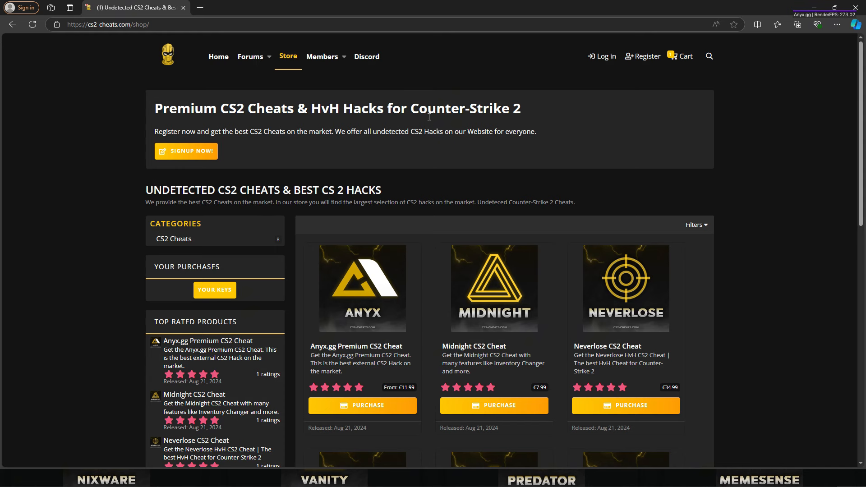
pyautogui.moveTo(173, 62)
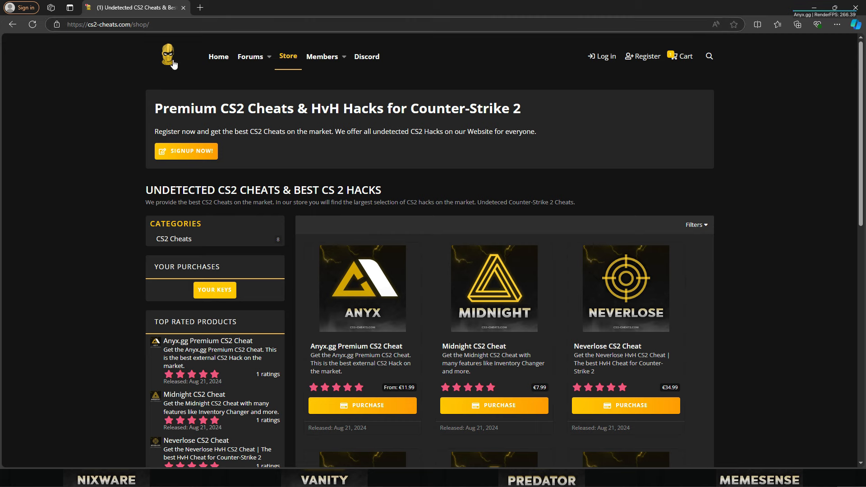
pyautogui.scroll(-3)
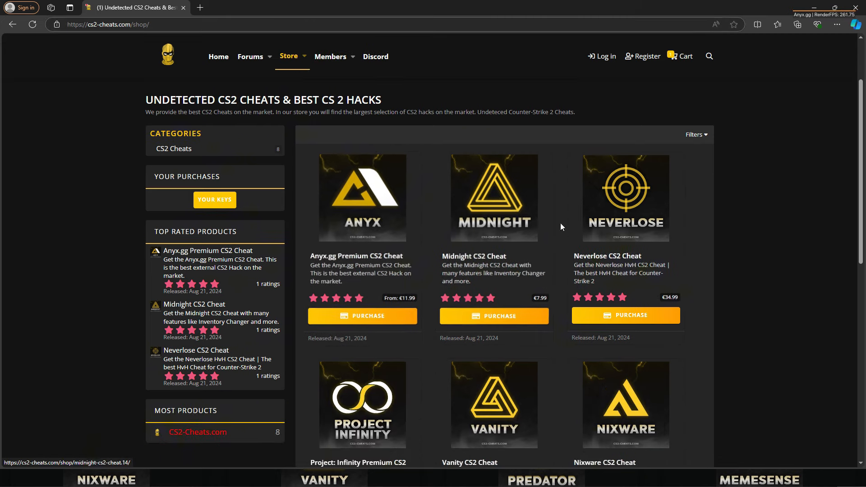
pyautogui.scroll(-3)
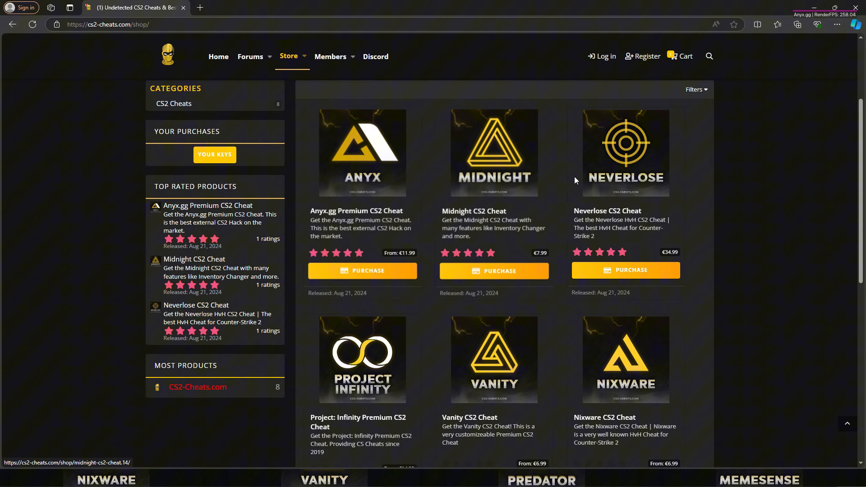
pyautogui.scroll(-3)
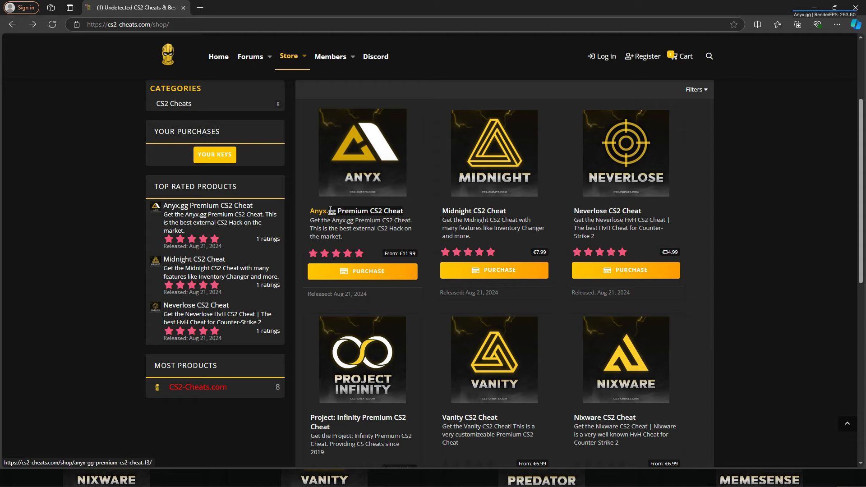
pyautogui.moveTo(402, 253)
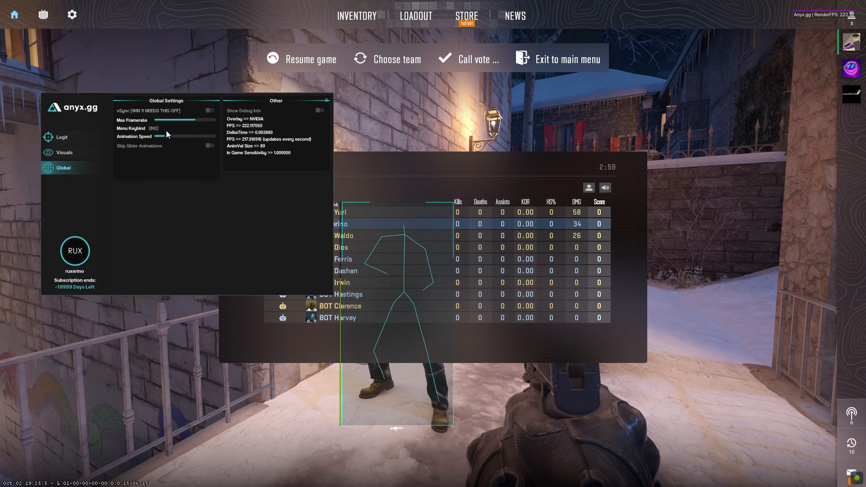
# Adjust the Animation Speed slider in the Global settings.
pyautogui.click(154, 128)
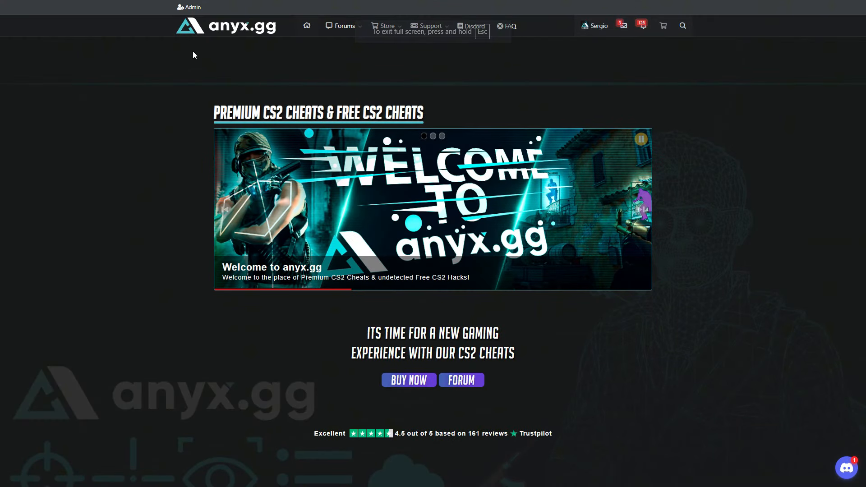
pyautogui.moveTo(314, 80)
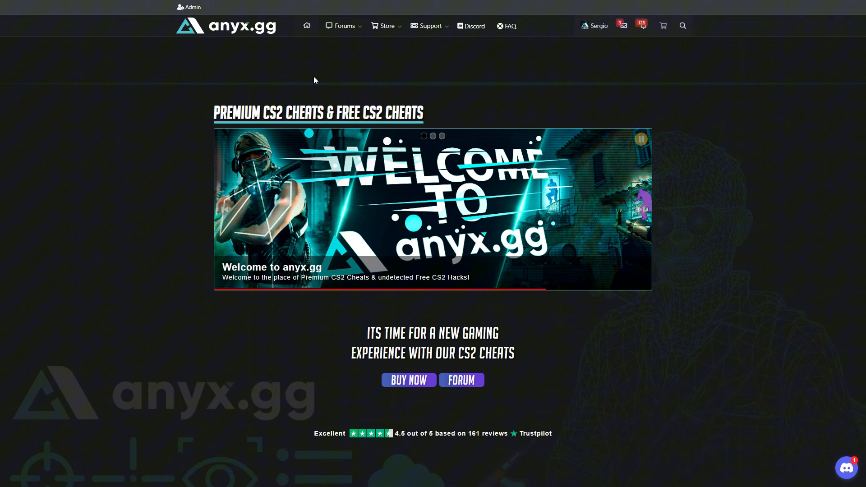
pyautogui.moveTo(394, 216)
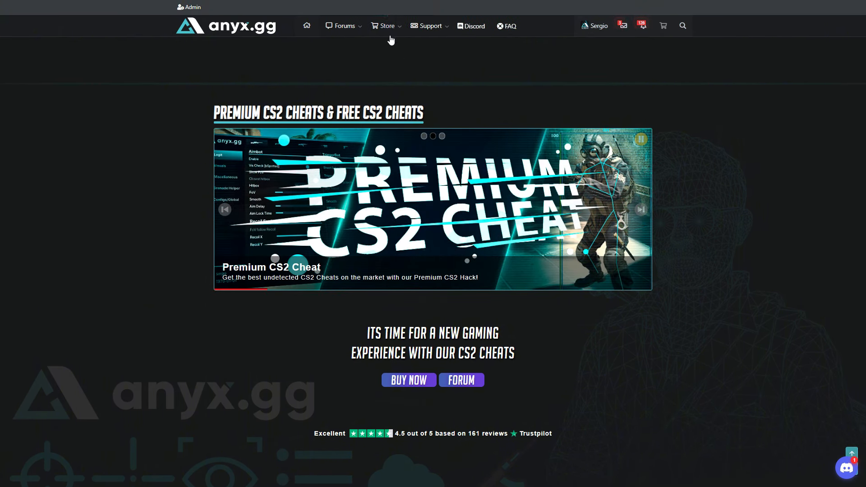
# Go to the Store page listing the premium, free and commendbot CS2 products.
pyautogui.click(387, 25)
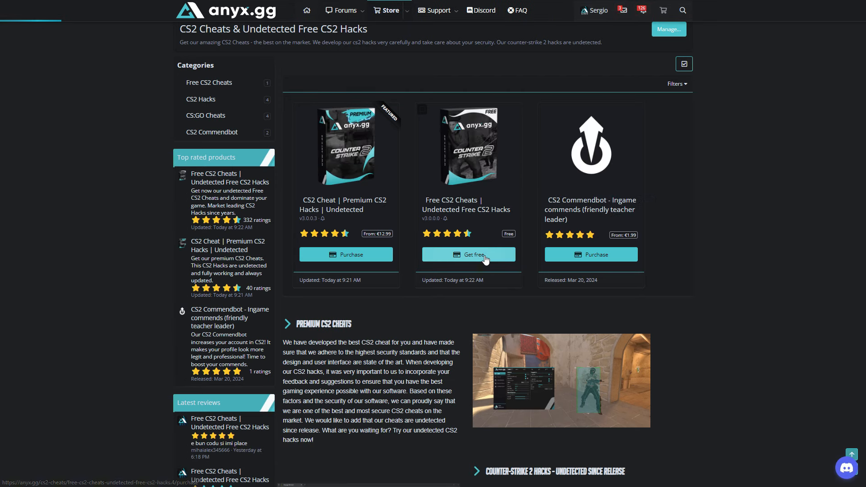
# Add Free CS2 Cheats to the cart, accept both licence terms and complete the €0.00 order.
pyautogui.click(469, 254)
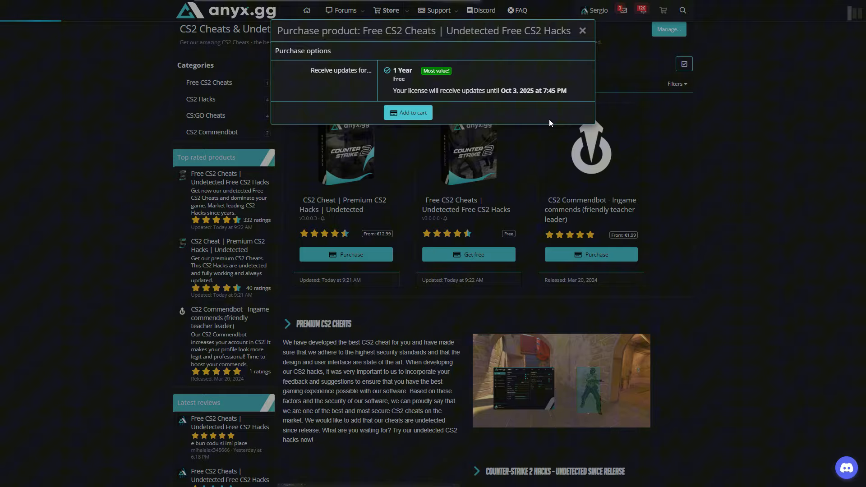
pyautogui.click(408, 112)
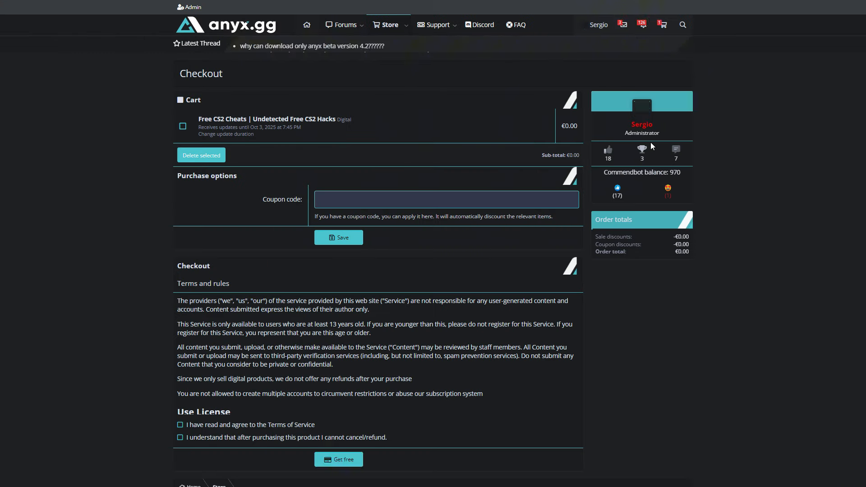
pyautogui.click(180, 424)
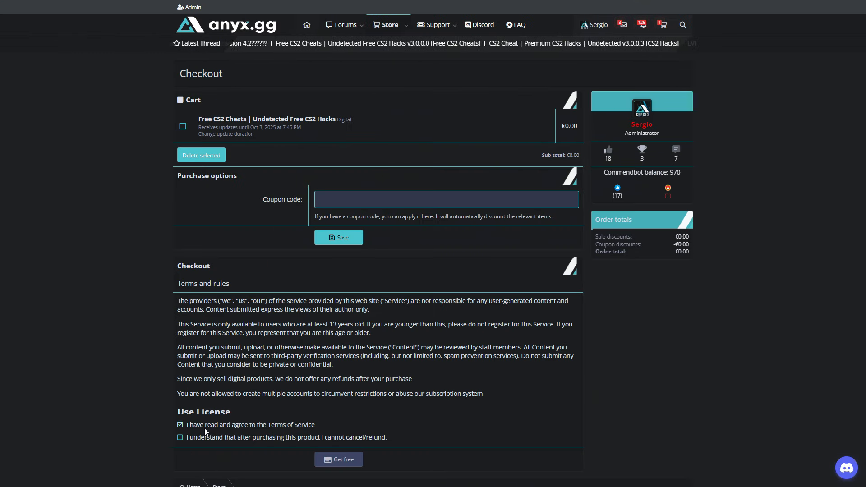
pyautogui.click(179, 437)
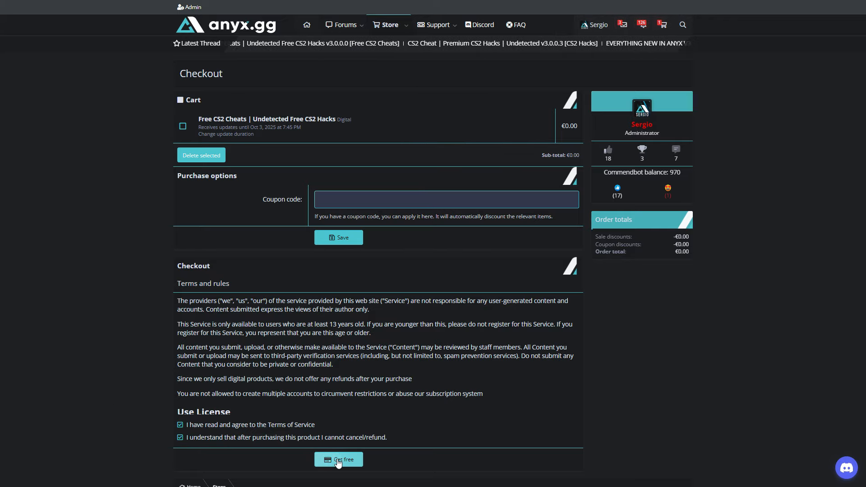
pyautogui.click(338, 459)
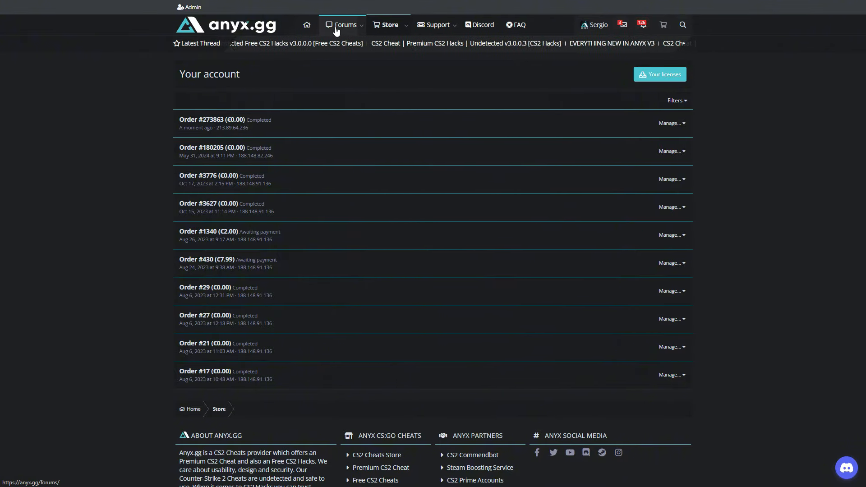
pyautogui.click(344, 24)
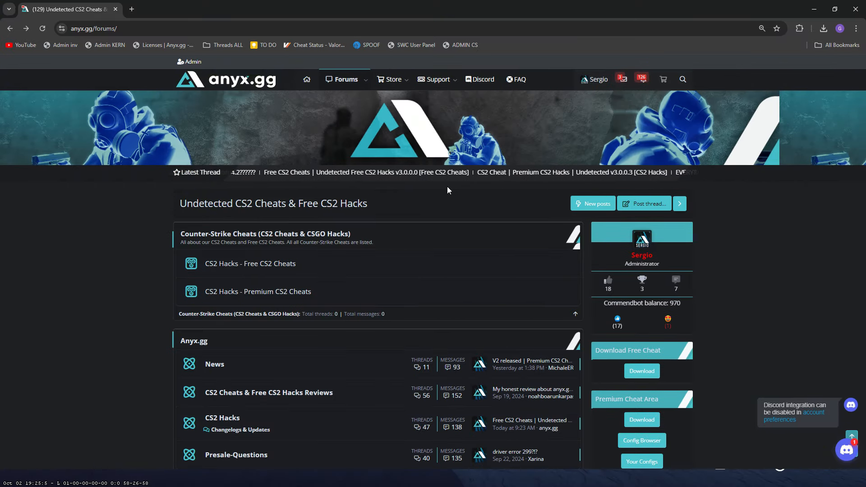
# Enter the Free CS2 Cheats forum section and open the free cheat tutorial thread.
pyautogui.scroll(-3)
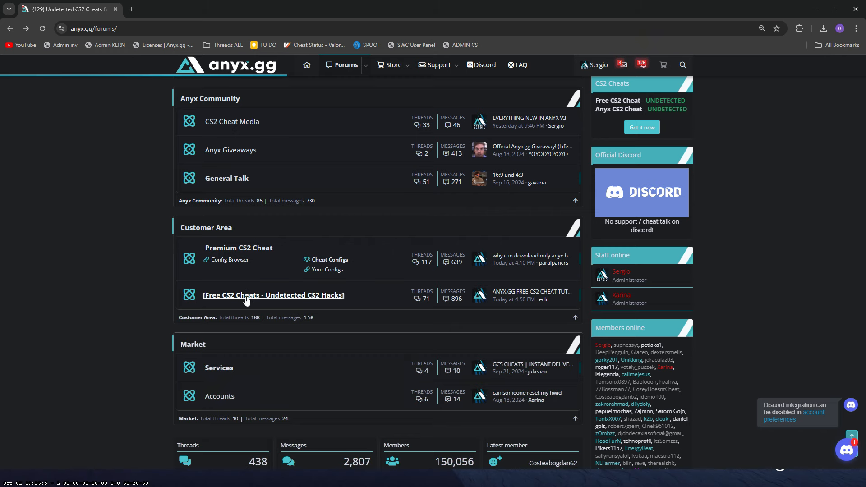
pyautogui.click(273, 294)
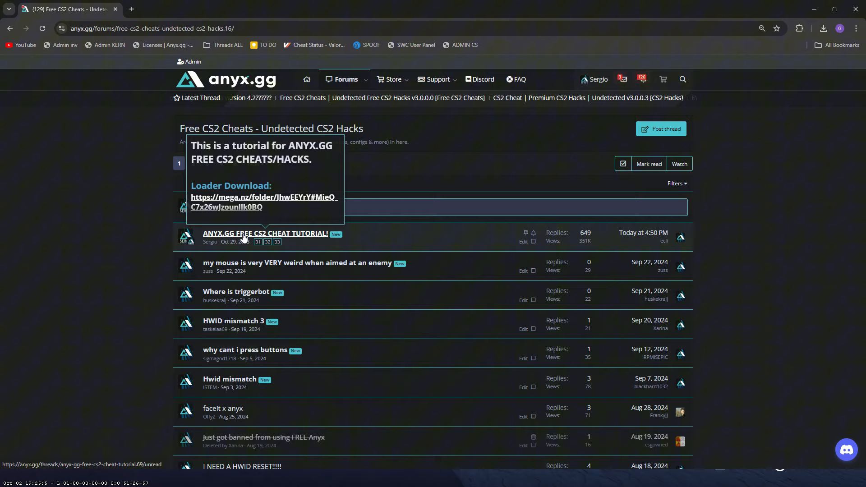
pyautogui.click(266, 233)
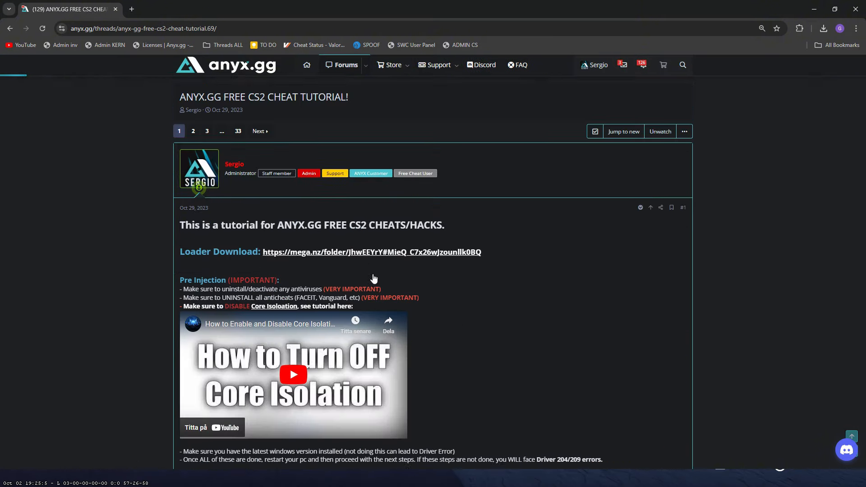
# Scroll through the tutorial thread to find the mega.nz Loader Download link.
pyautogui.scroll(-3)
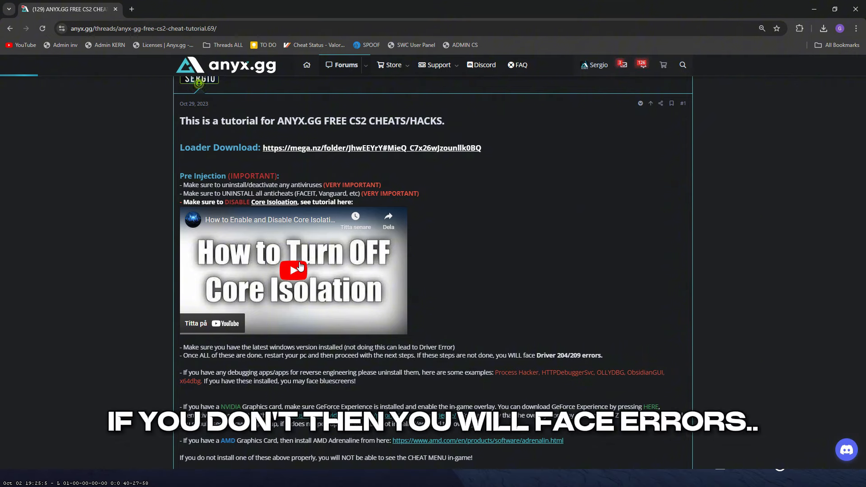
pyautogui.moveTo(293, 270)
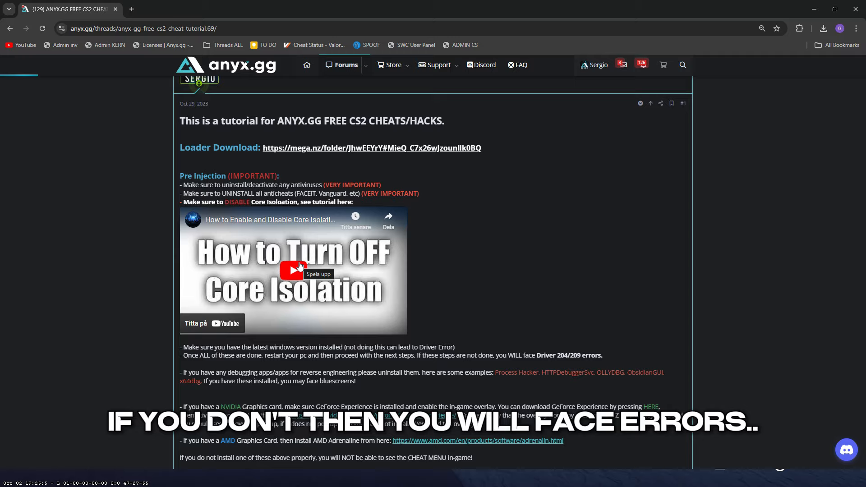
pyautogui.scroll(-3)
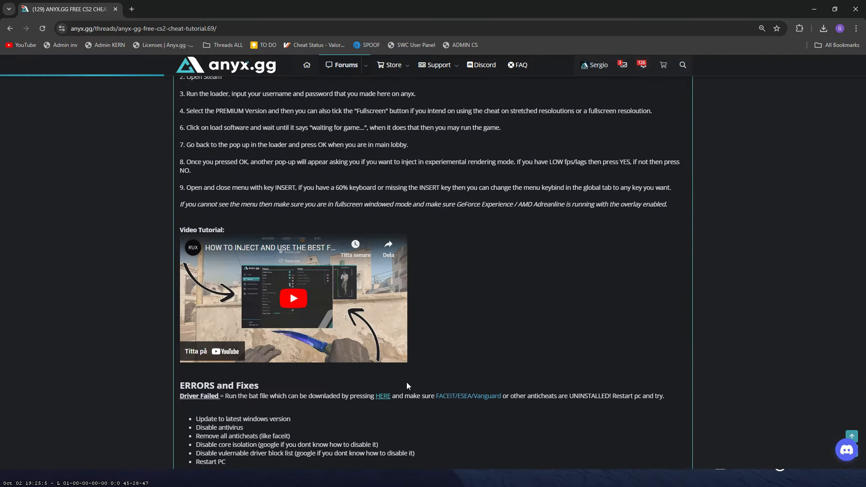
pyautogui.scroll(-3)
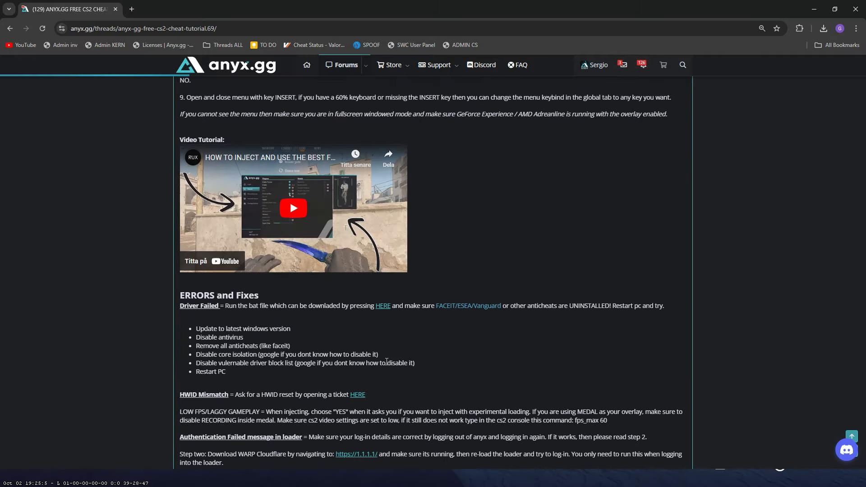
pyautogui.scroll(3)
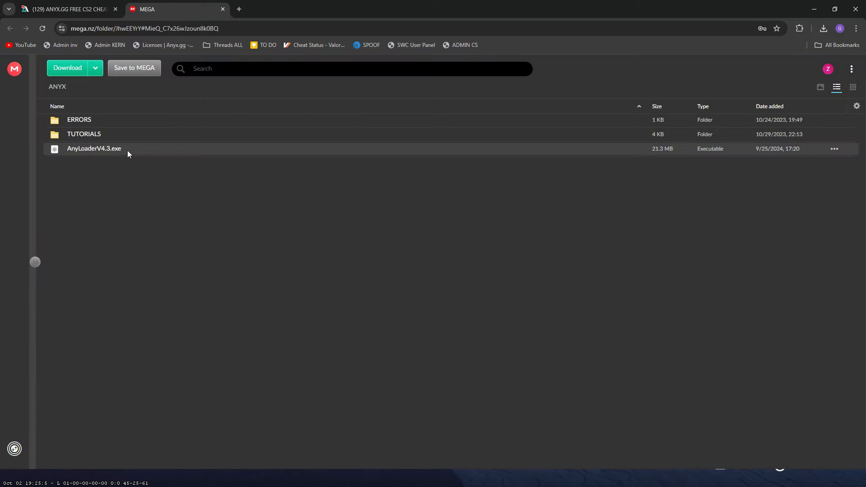
# Select AnyLoaderV4.3.exe in the ANYX folder and start its download.
pyautogui.click(94, 148)
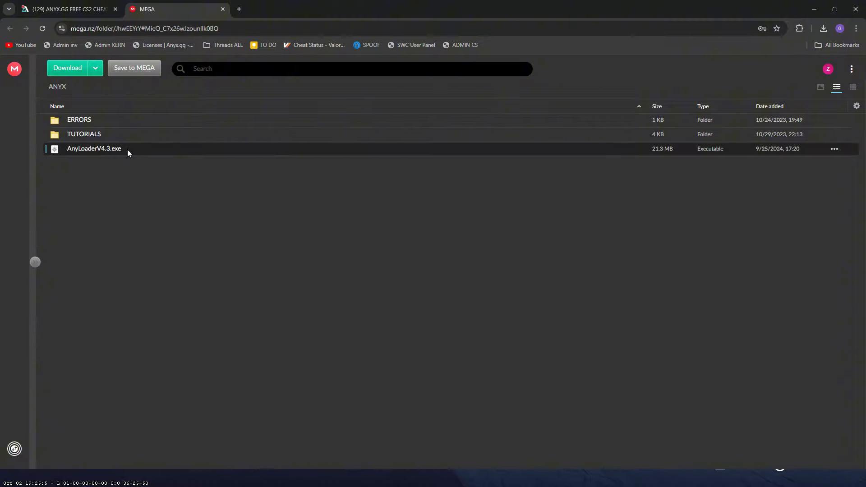
pyautogui.click(68, 68)
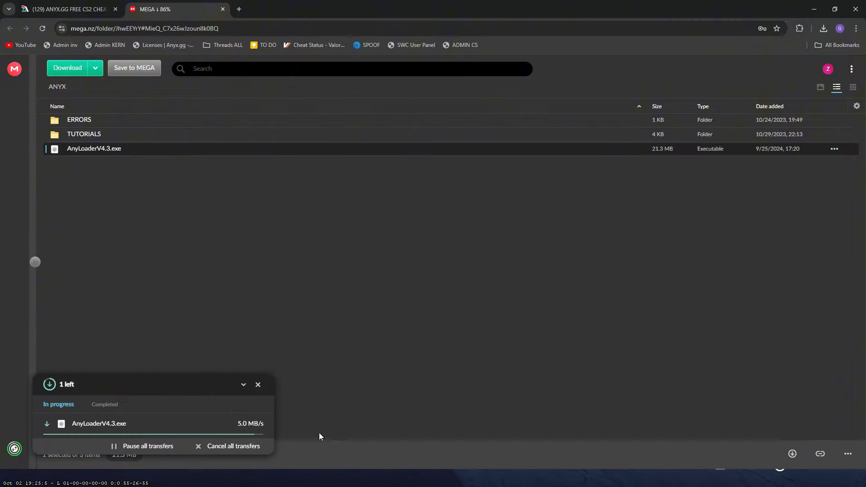
pyautogui.click(823, 27)
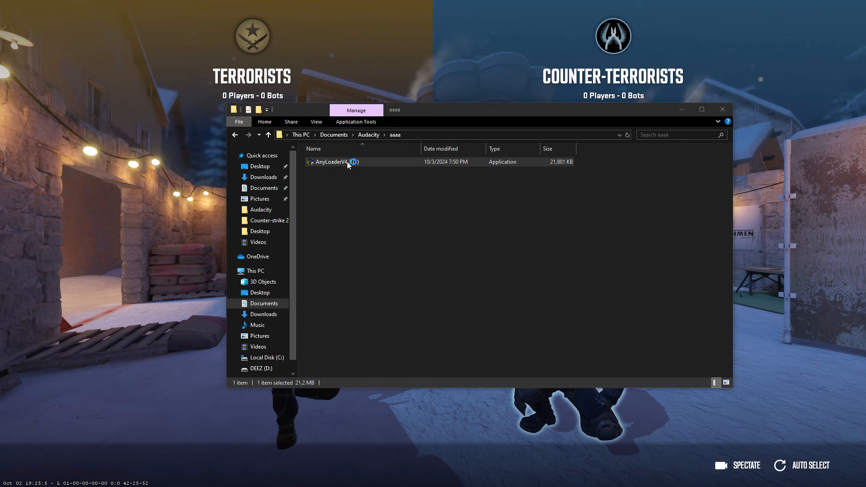
# Run AnyLoaderV4.3 (1) and reveal More info on the SmartScreen warning.
pyautogui.doubleClick(331, 162)
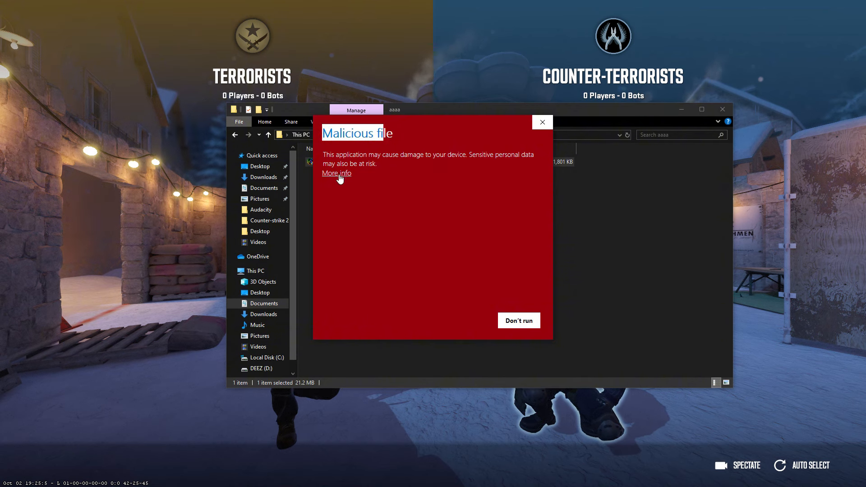
pyautogui.click(336, 173)
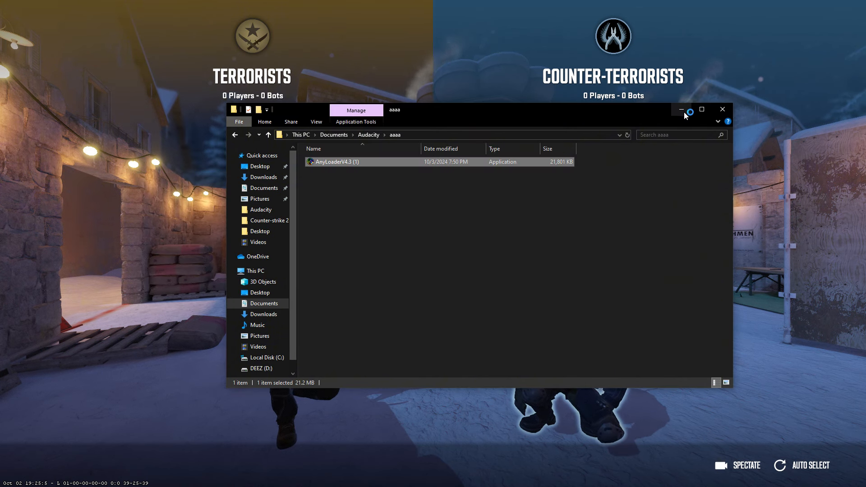
pyautogui.moveTo(681, 109)
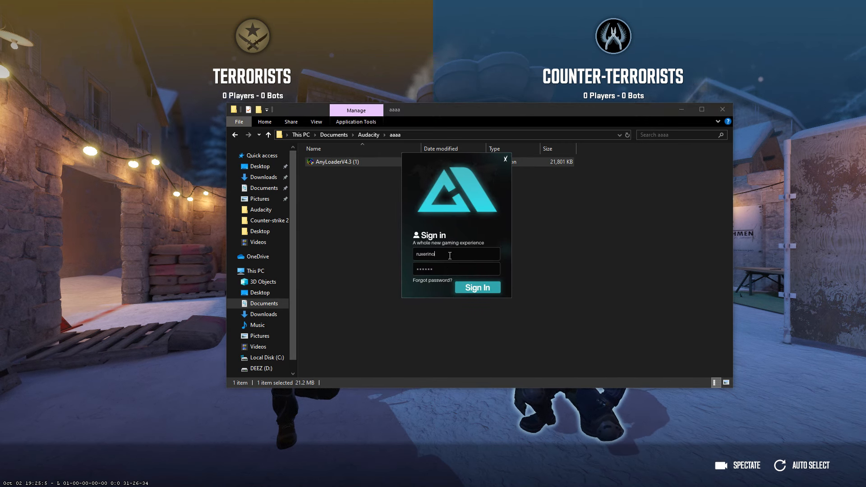
# Sign in with saved credentials, choose the Free version and load the software.
pyautogui.click(477, 286)
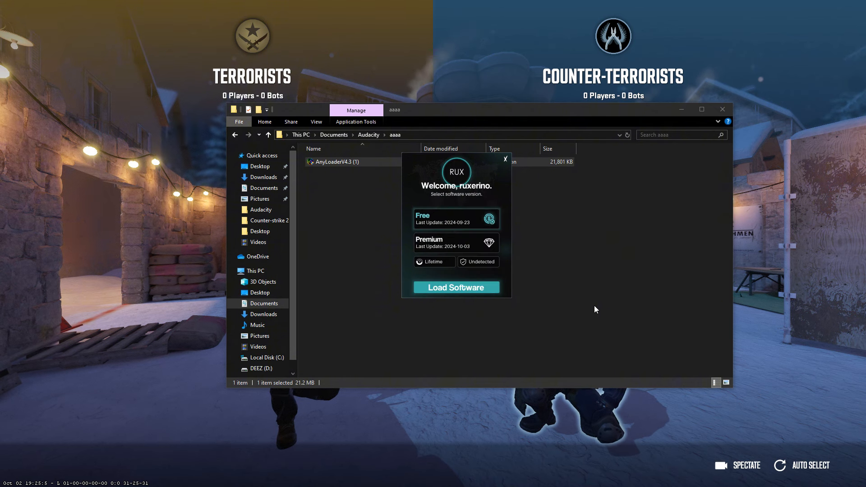
pyautogui.click(454, 241)
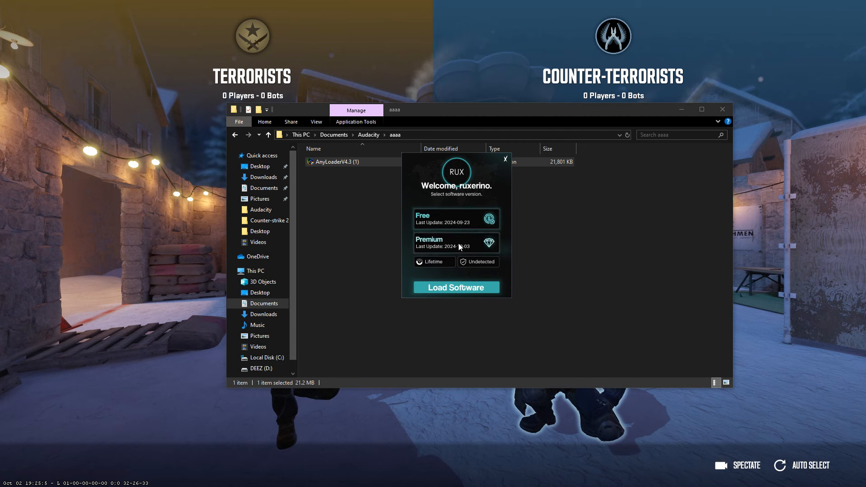
pyautogui.click(456, 287)
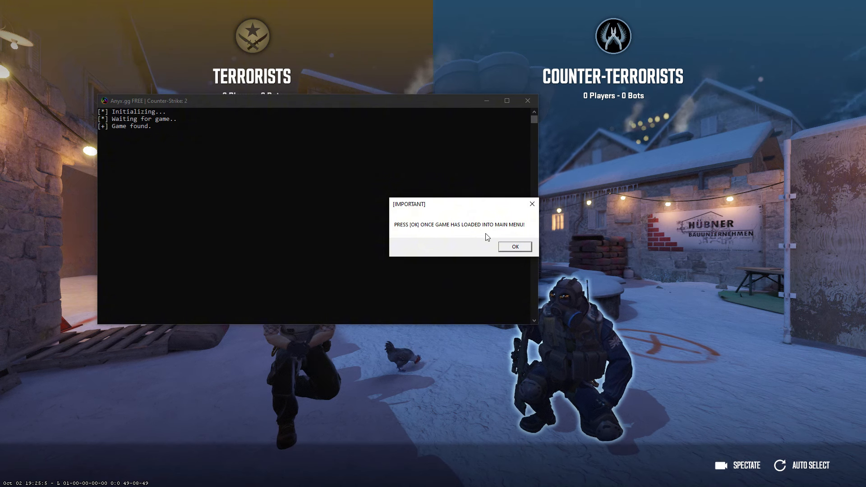
# Confirm the [IMPORTANT] main-menu dialog and decline experimental overlay rendering to finish injection.
pyautogui.click(513, 246)
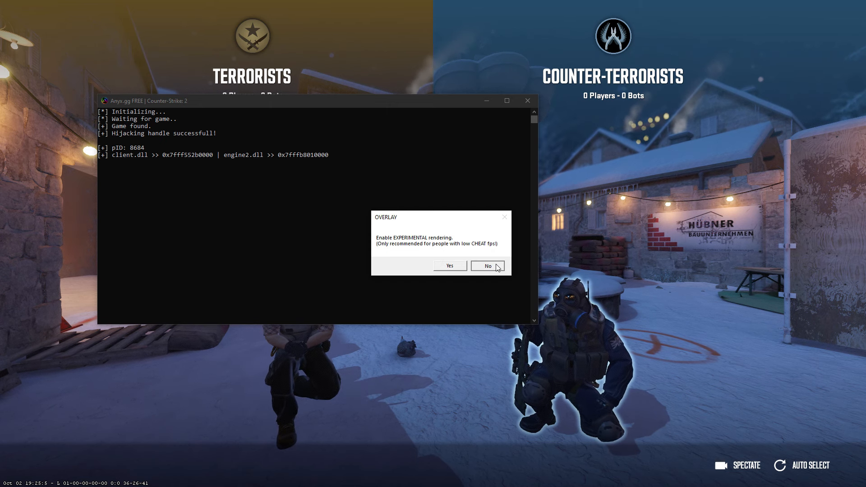
pyautogui.click(487, 265)
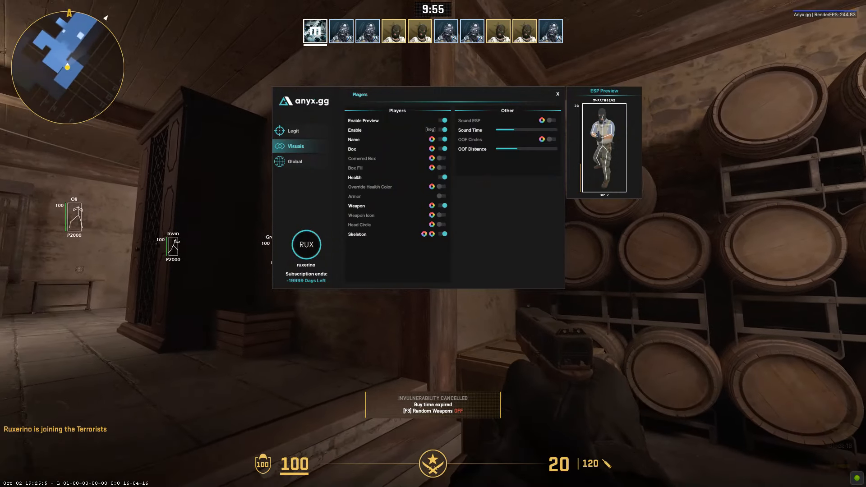
# Pause the game, enable Cornered Box in Visuals and adjust its colour.
pyautogui.press('Escape')
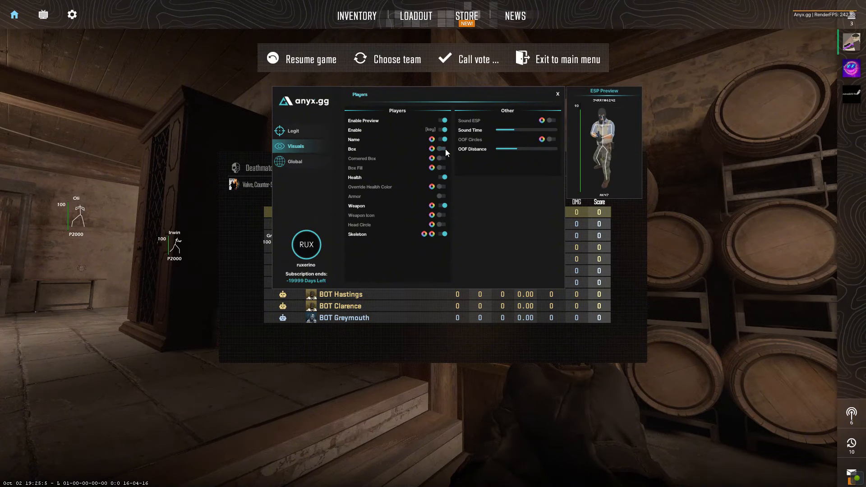
pyautogui.click(431, 159)
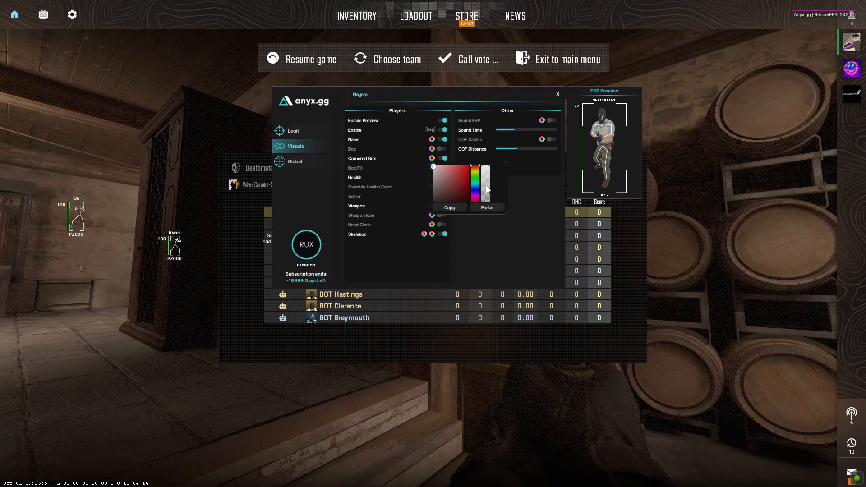
pyautogui.click(385, 264)
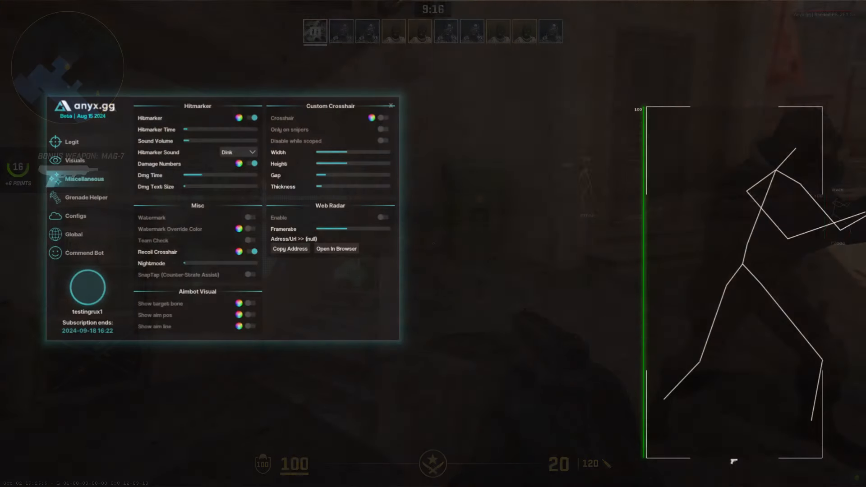
# Browse the player Visuals page, then the Legit aimbot and triggerbot settings.
pyautogui.click(73, 161)
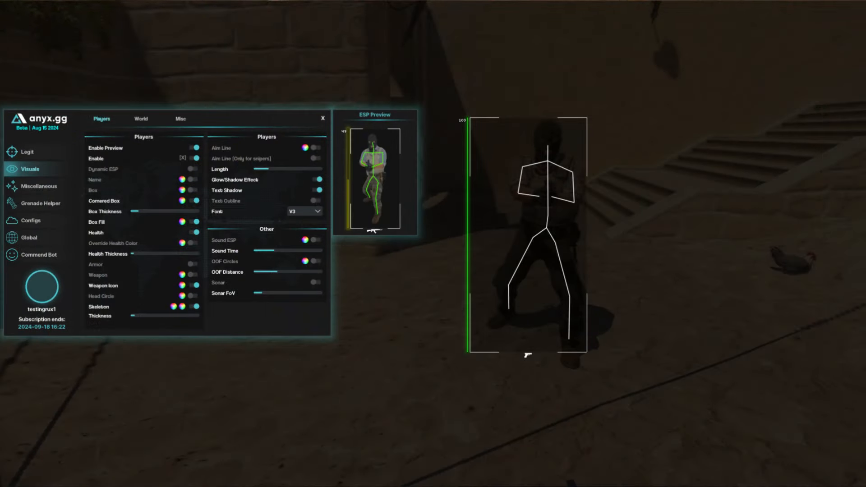
pyautogui.click(29, 146)
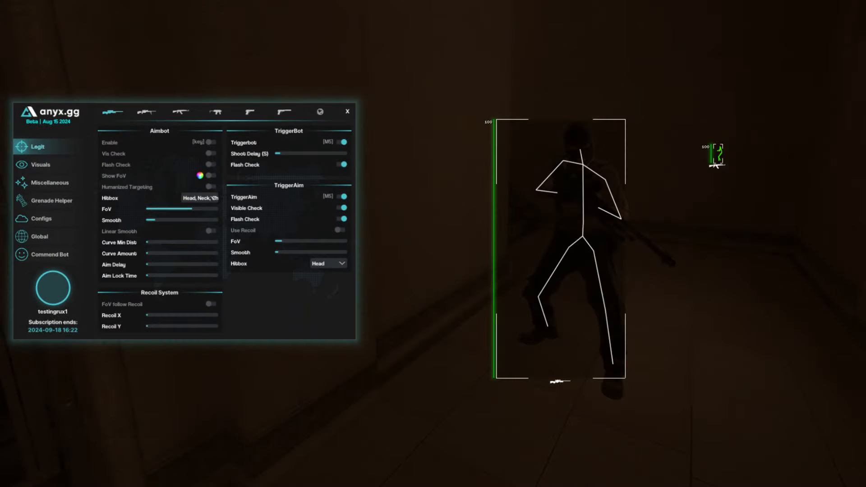
pyautogui.click(55, 200)
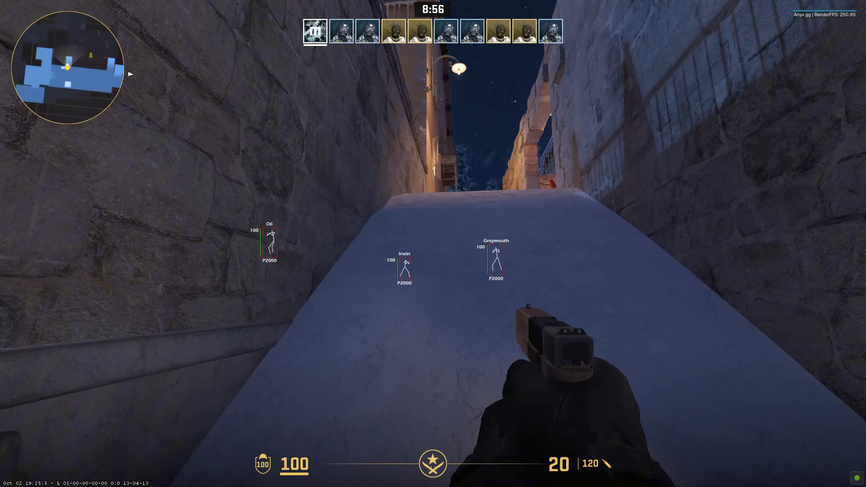
pyautogui.click(330, 419)
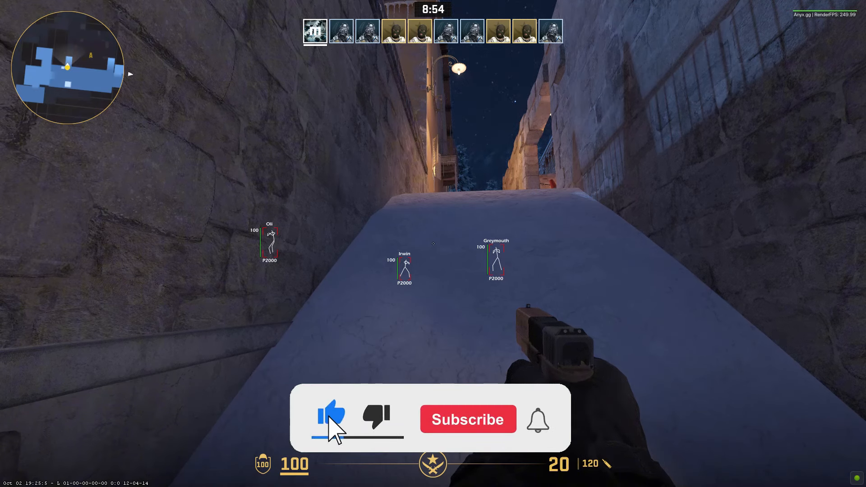
pyautogui.click(467, 419)
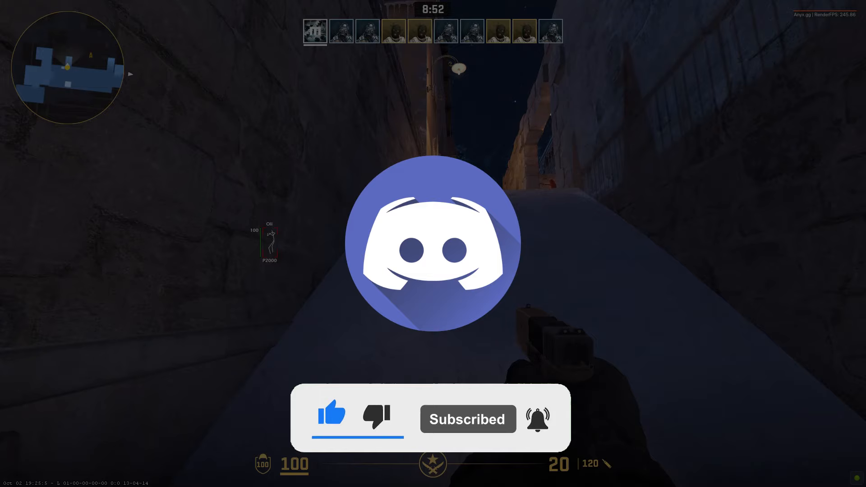